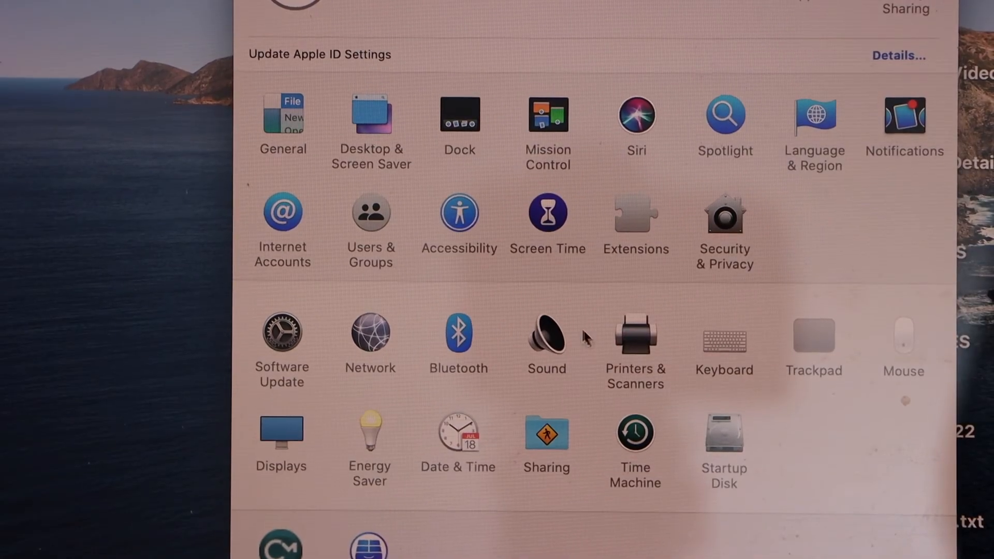
- Show the Printers & Scanners pane listing the installed Brother printers
left_click(634, 333)
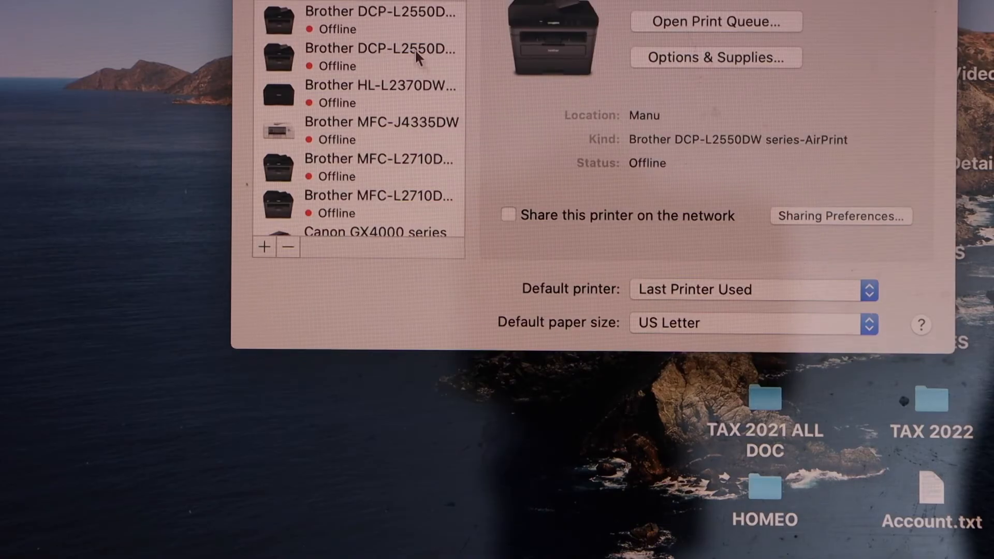
mouse_move(265, 257)
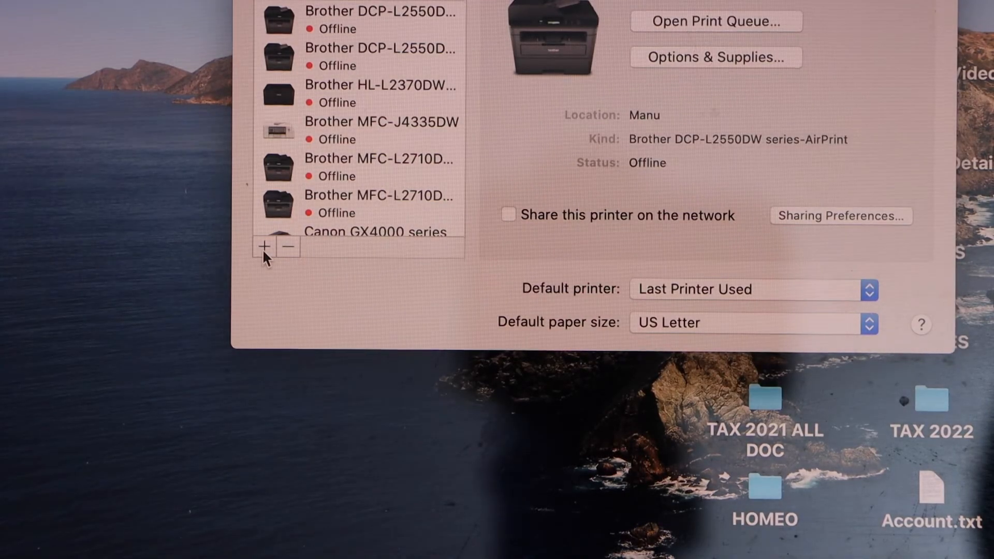
- Choose the HP ENVY 6000 series USB multifunction device in the Add Printer window
left_click(264, 246)
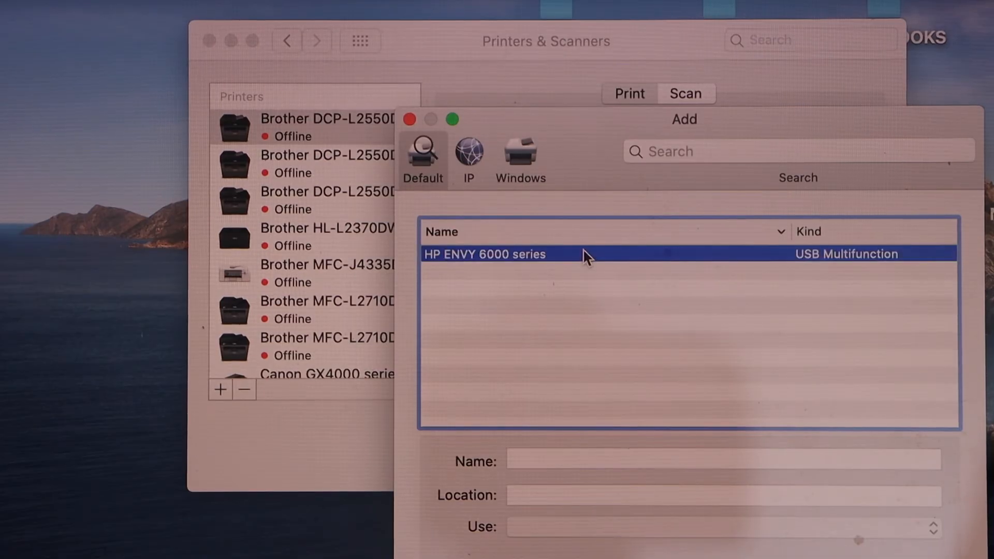
left_click(484, 254)
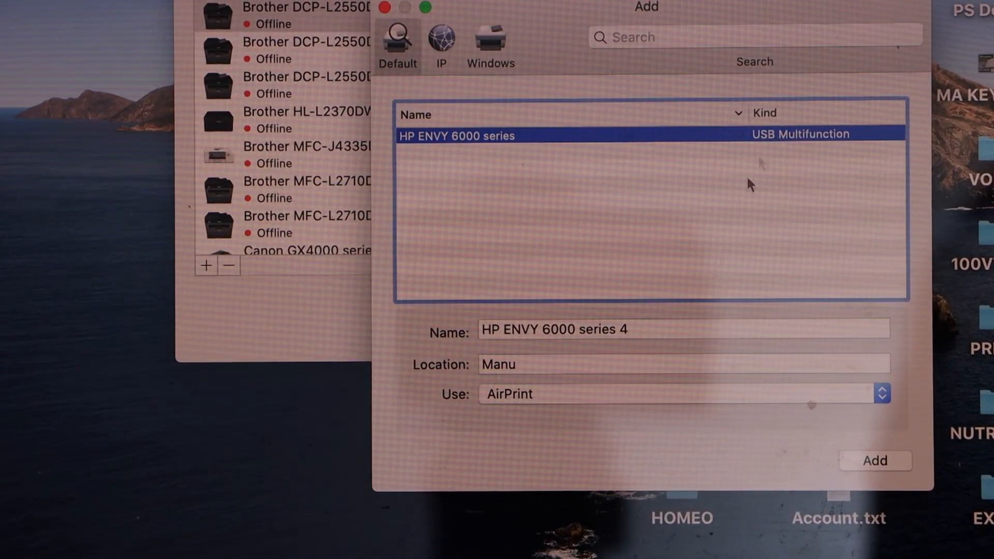
- Add HP ENVY 6000 series 4, confirming the already-exists prompt
left_click(874, 459)
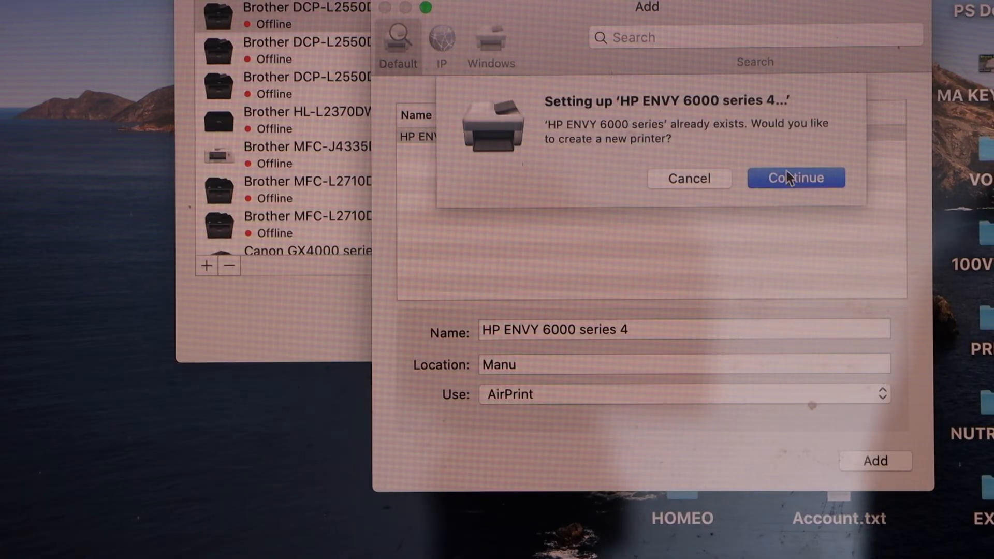
left_click(796, 178)
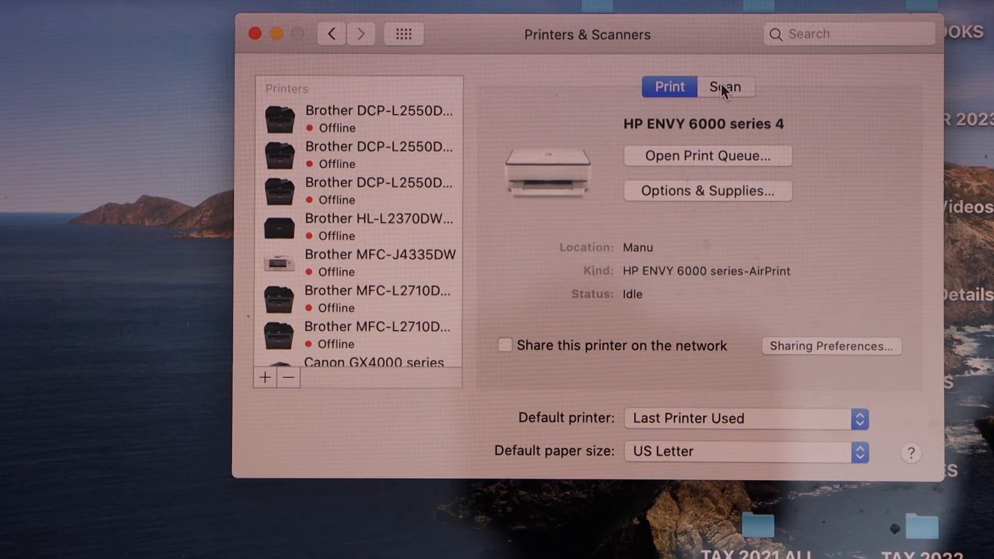
- Launch the scanner window for the HP printer from its Scan options
left_click(724, 86)
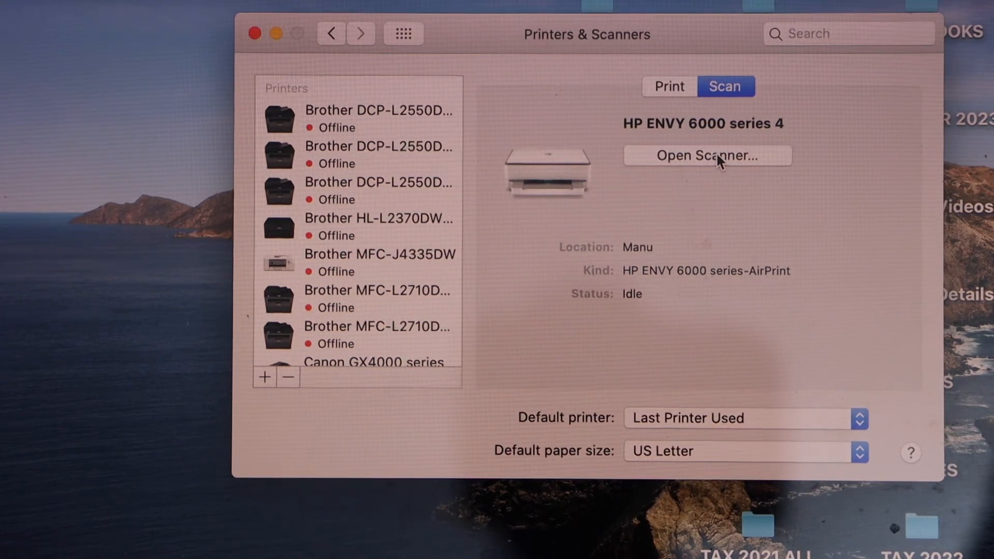
left_click(707, 157)
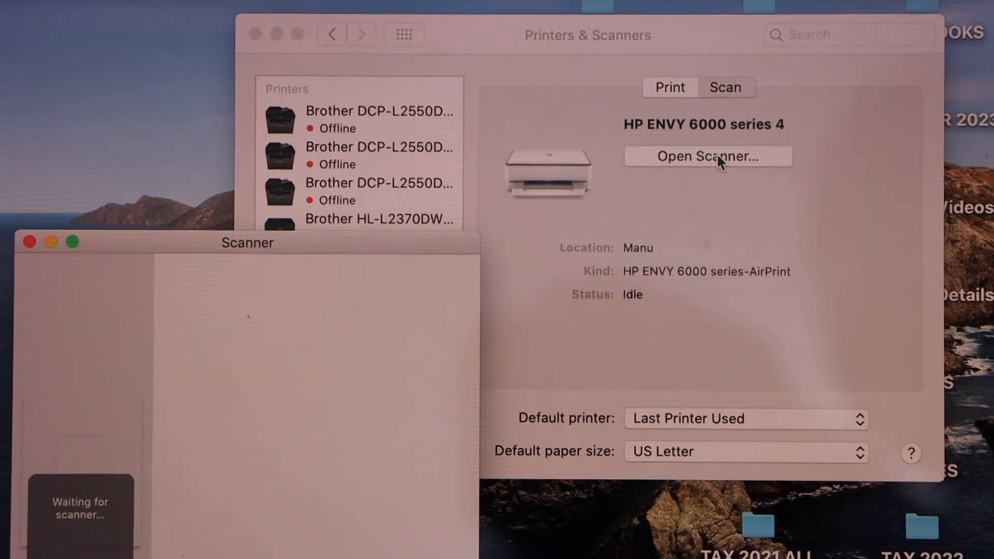